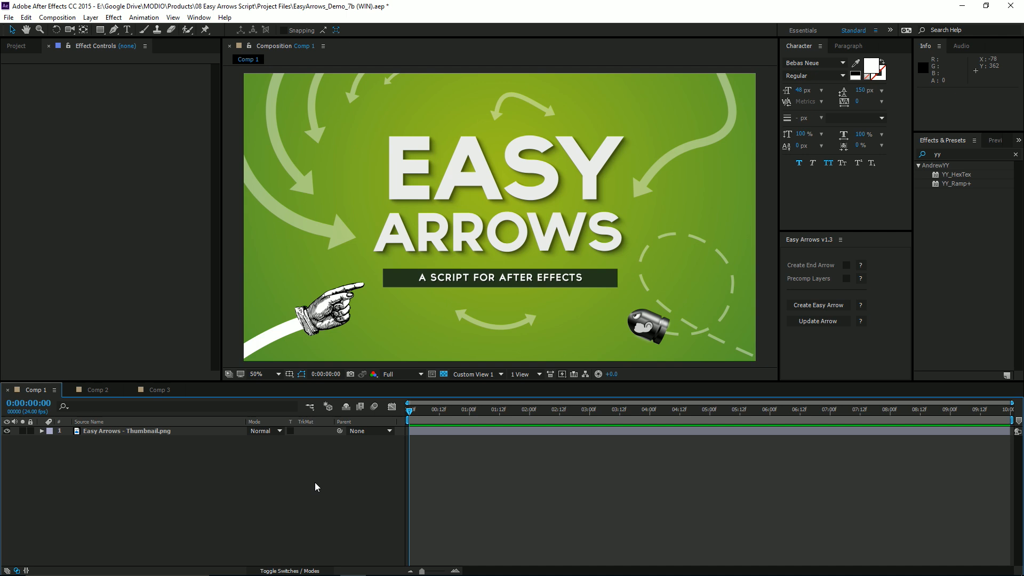
# Switch to Comp 2, scrub the timeline and select Arrow Head 1 to show its Easy Arrow controls.
pyautogui.click(98, 390)
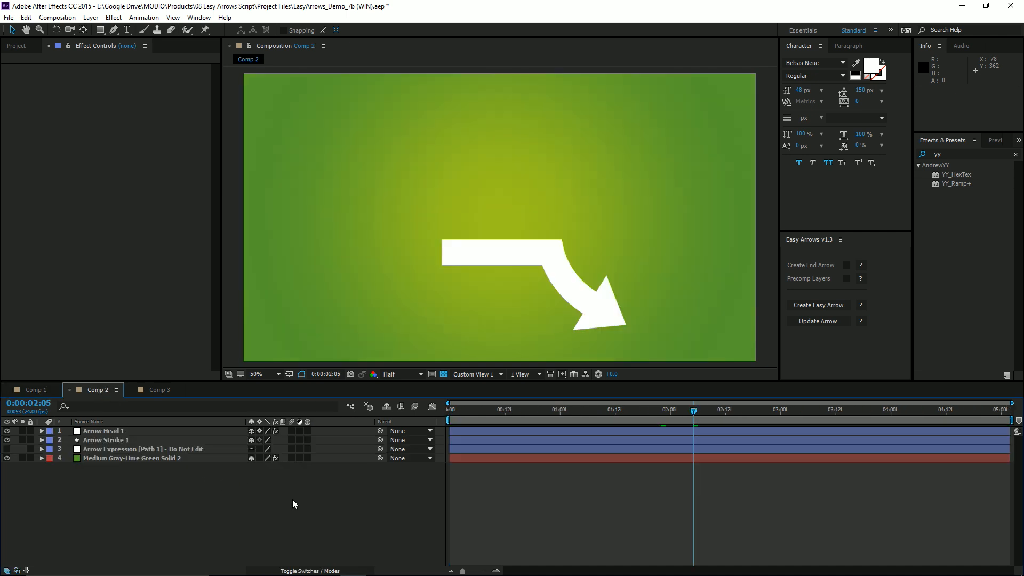
pyautogui.click(536, 409)
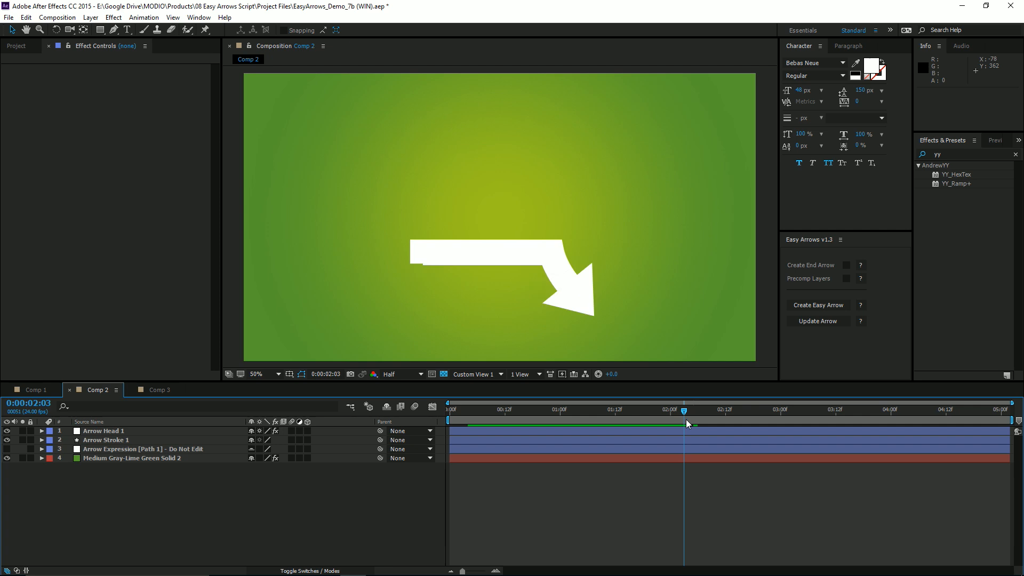
pyautogui.click(634, 410)
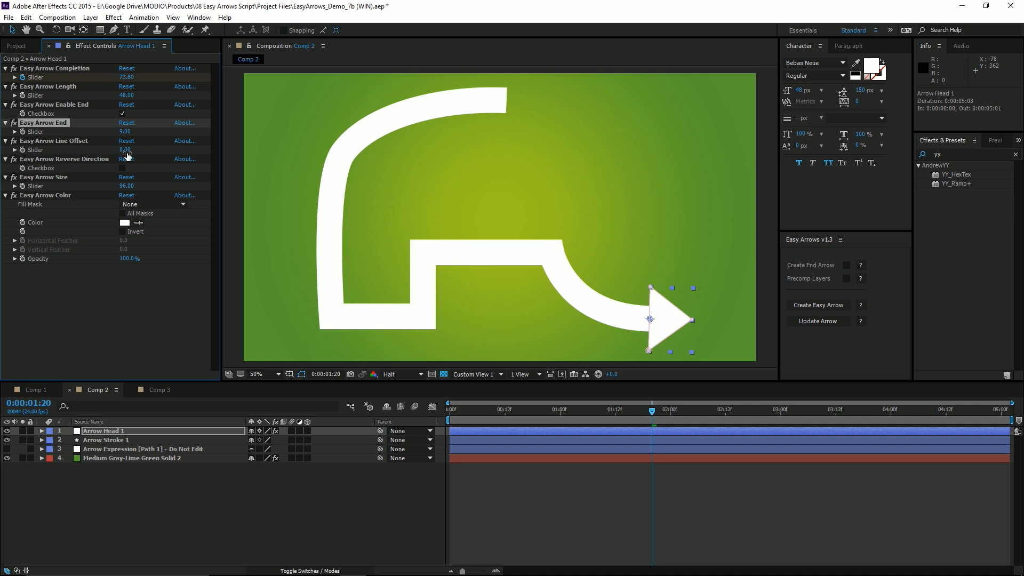
# Lower Easy Arrow Completion and tick Reverse Direction so the arrow points the other way.
pyautogui.moveTo(124, 149); pyautogui.dragTo(134, 149)
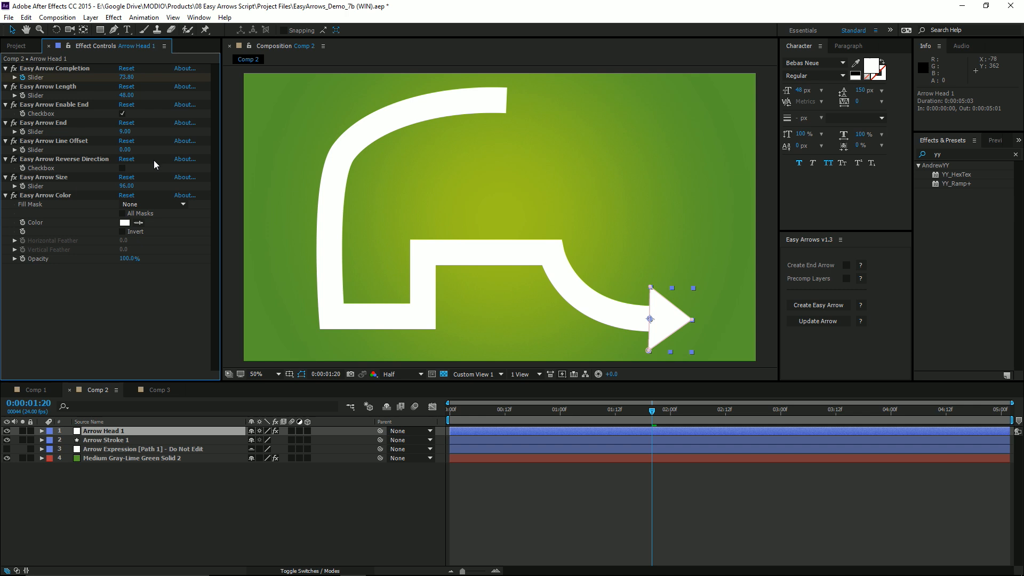
pyautogui.click(124, 169)
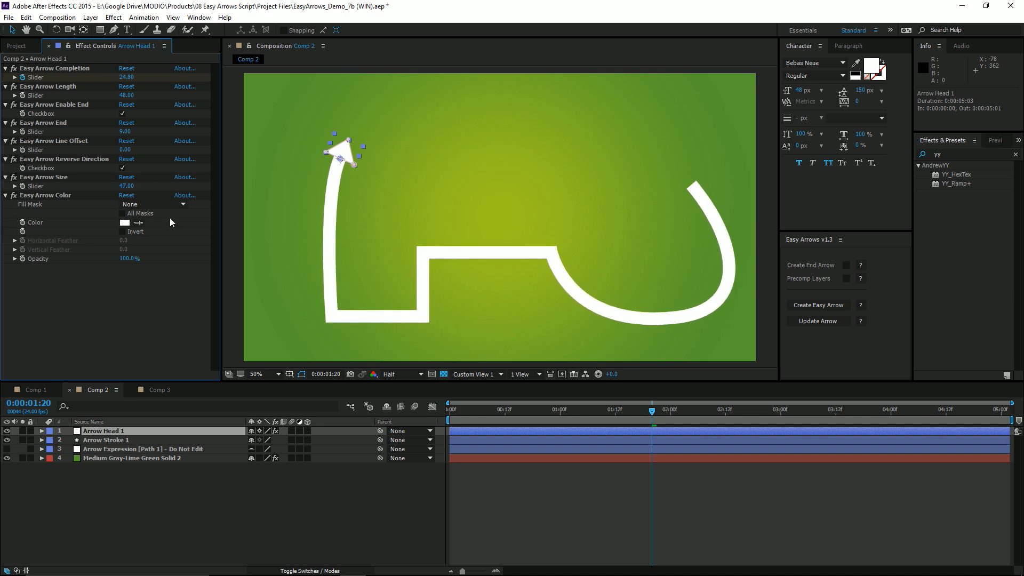
# Set the Easy Arrow Color to red (FF0012) so head and stroke turn red.
pyautogui.click(125, 222)
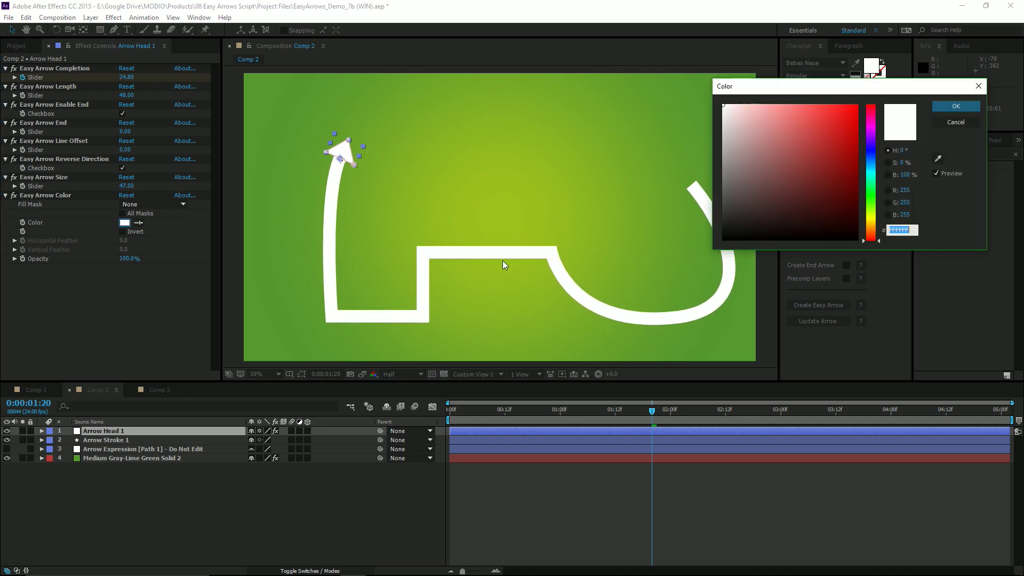
pyautogui.click(866, 95)
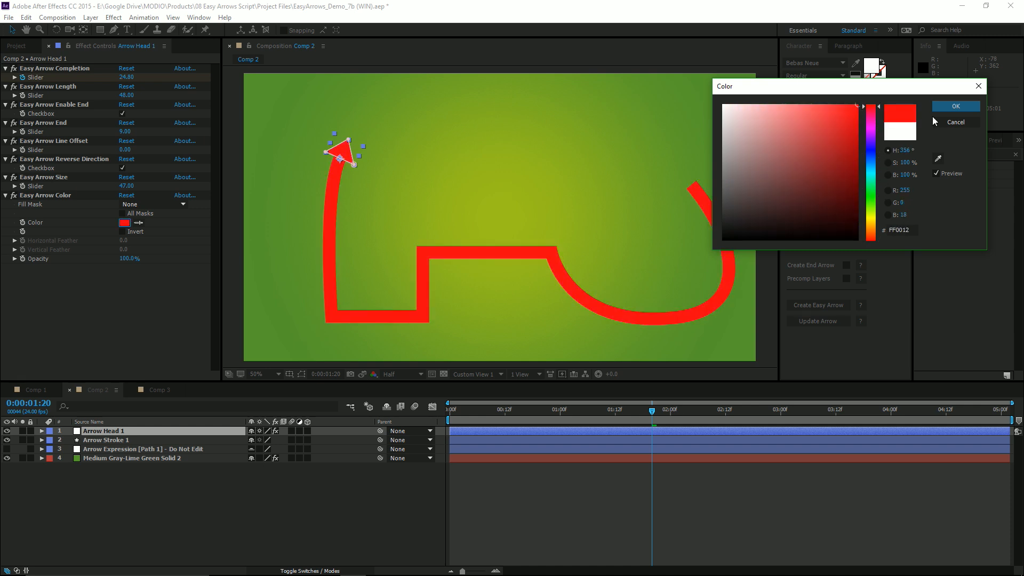
pyautogui.click(955, 106)
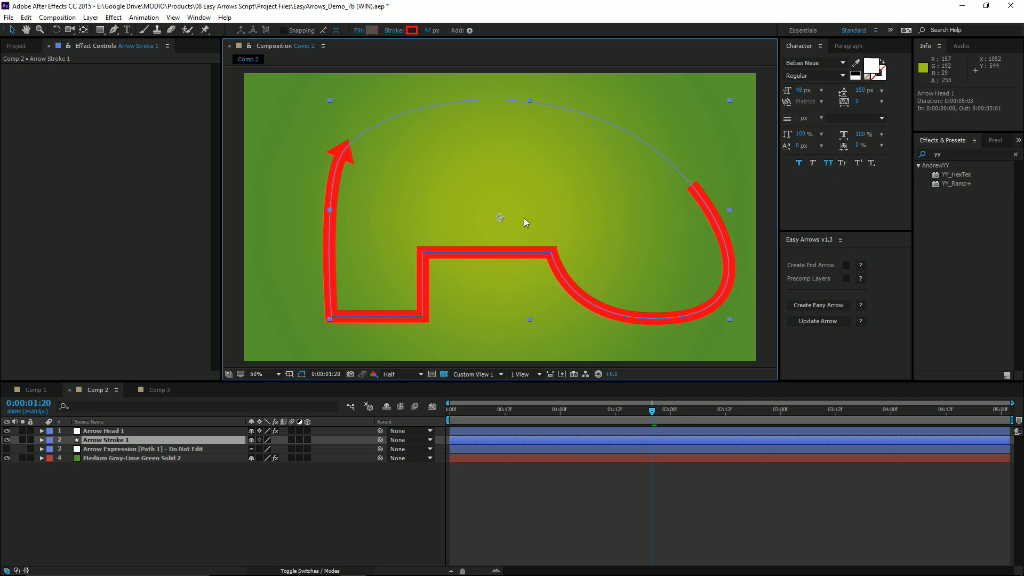
pyautogui.moveTo(49, 26)
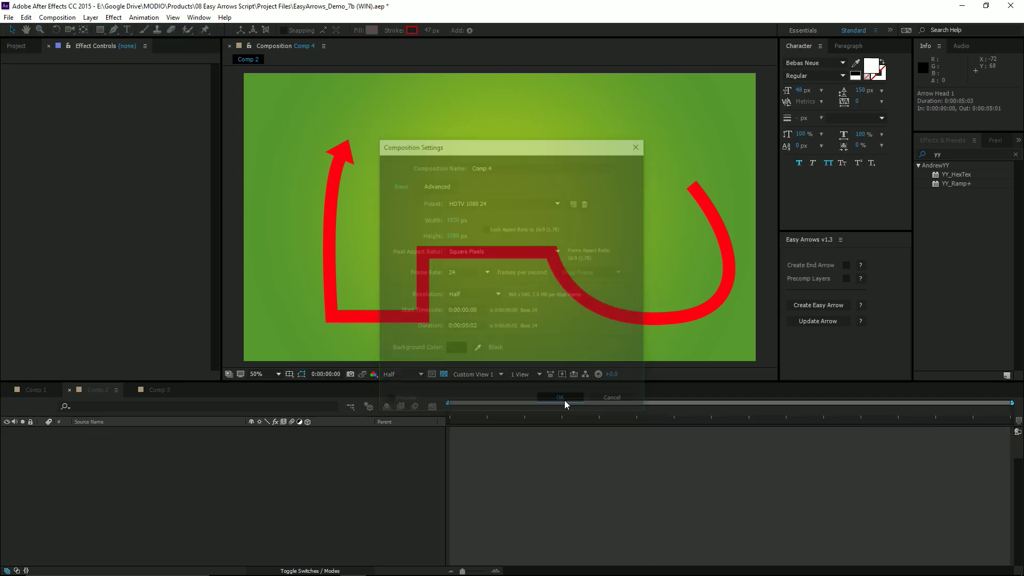
# Confirm Comp 4, enable Create End Arrow and generate an Easy Arrow along the drawn shape.
pyautogui.click(559, 397)
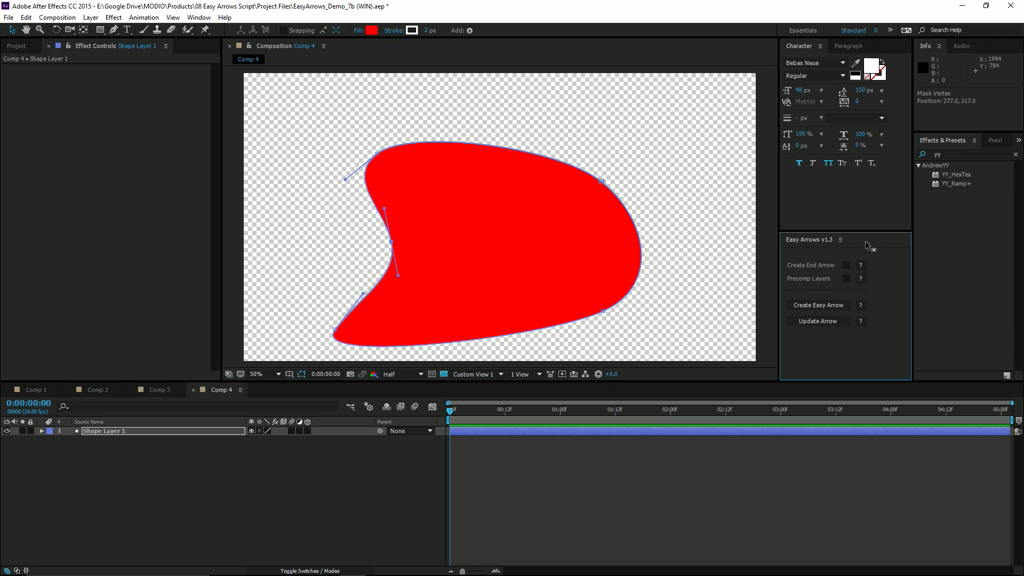
pyautogui.moveTo(825, 274)
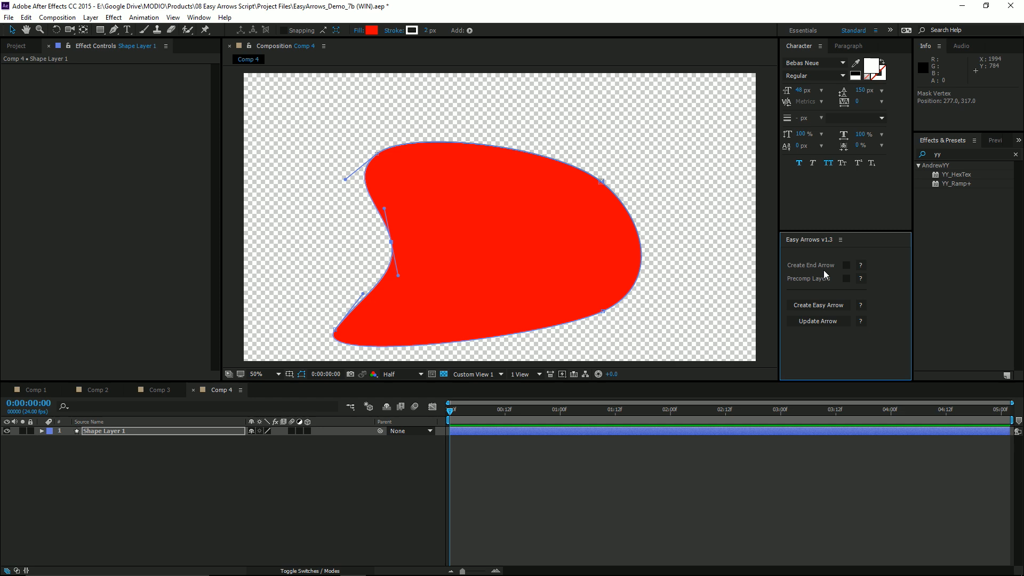
pyautogui.click(846, 264)
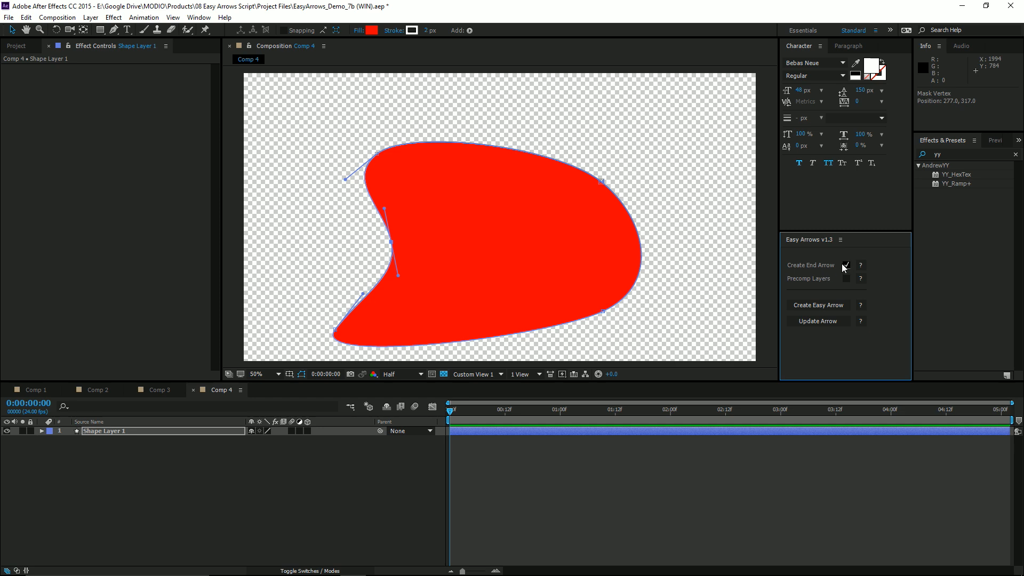
pyautogui.moveTo(847, 281)
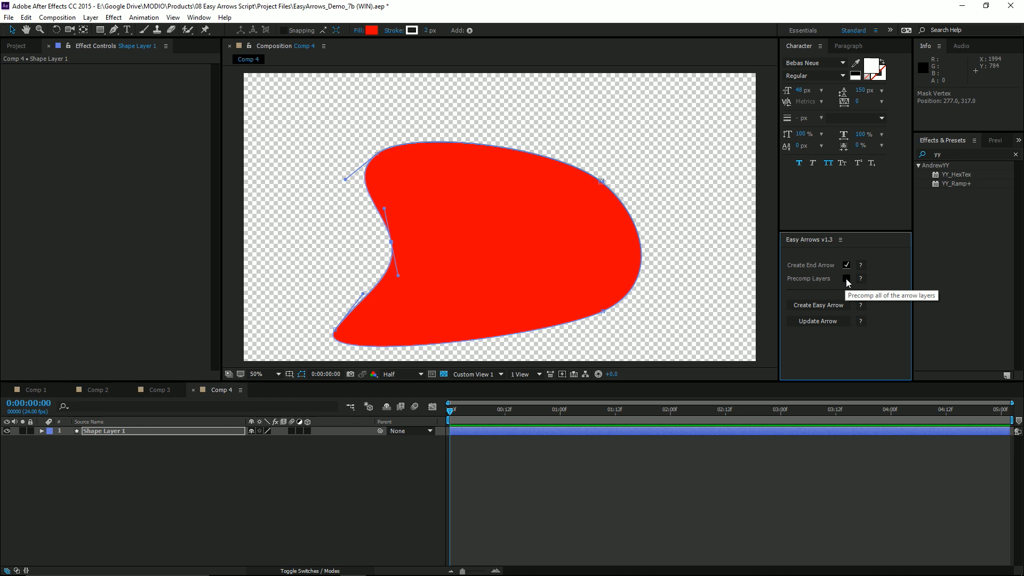
pyautogui.moveTo(847, 281)
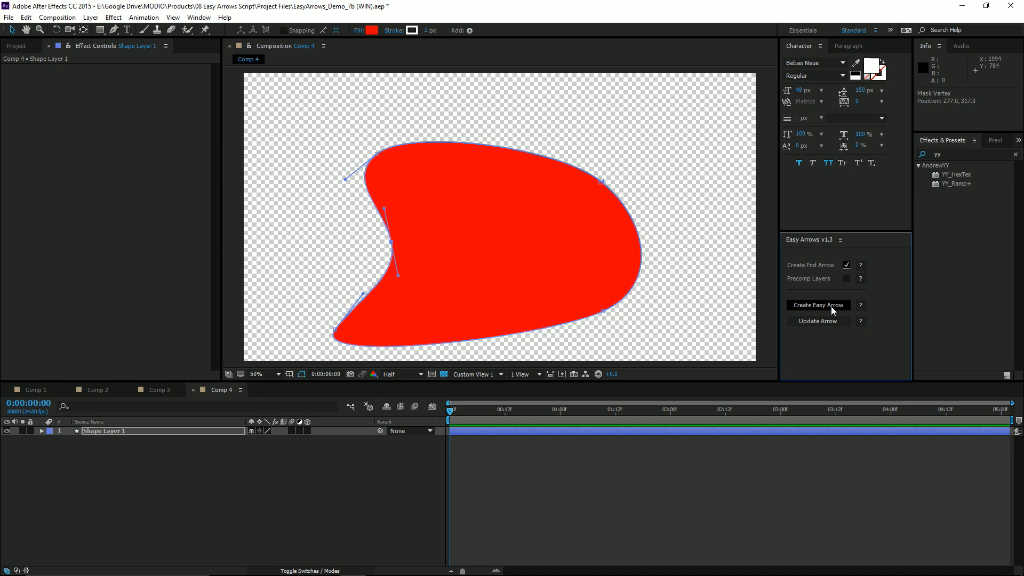
pyautogui.click(818, 305)
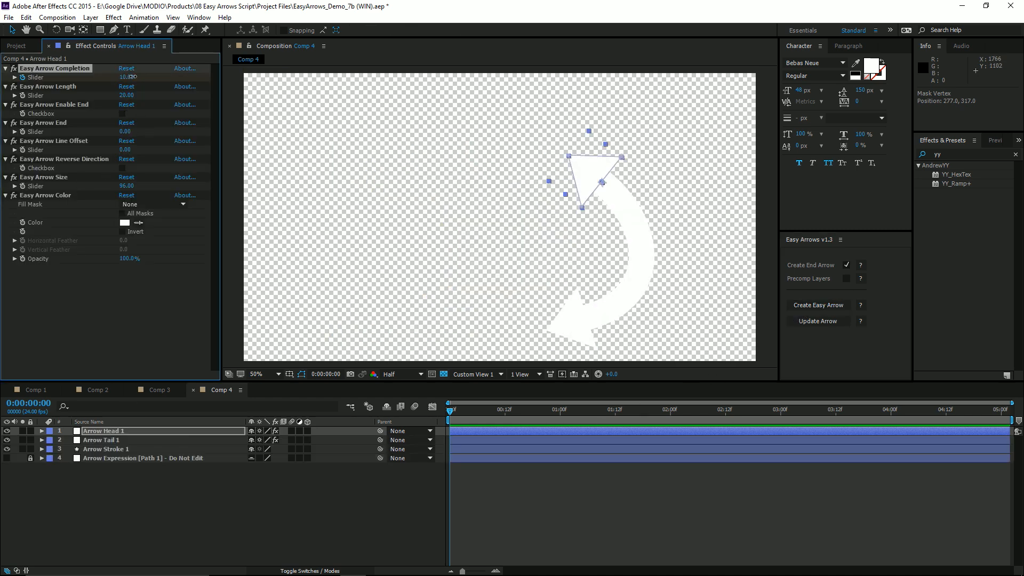
# Lengthen the arrow's Completion, expose Arrow Stroke 1's path, edit it and Update Arrow.
pyautogui.moveTo(130, 77); pyautogui.dragTo(120, 77)
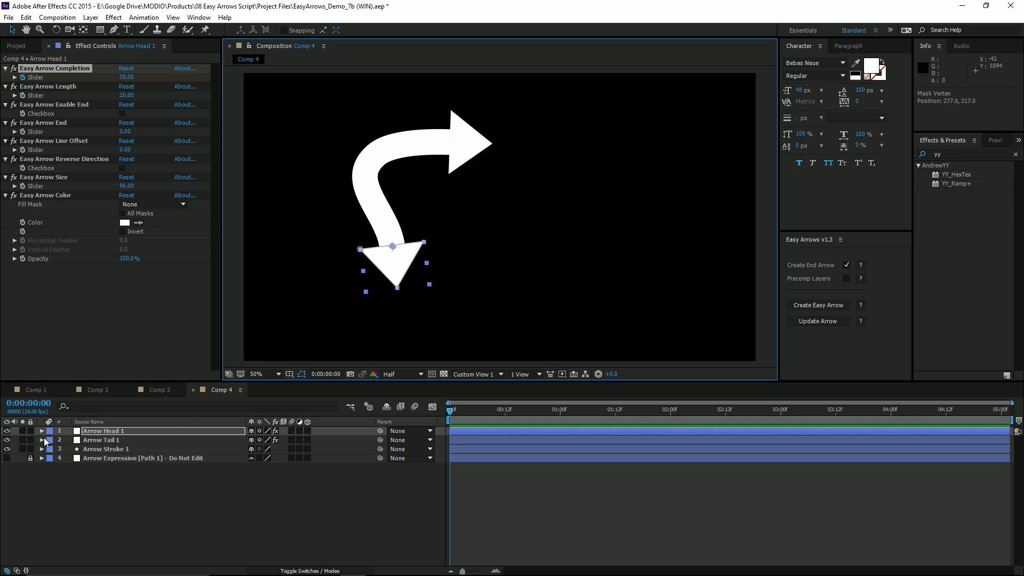
pyautogui.click(41, 449)
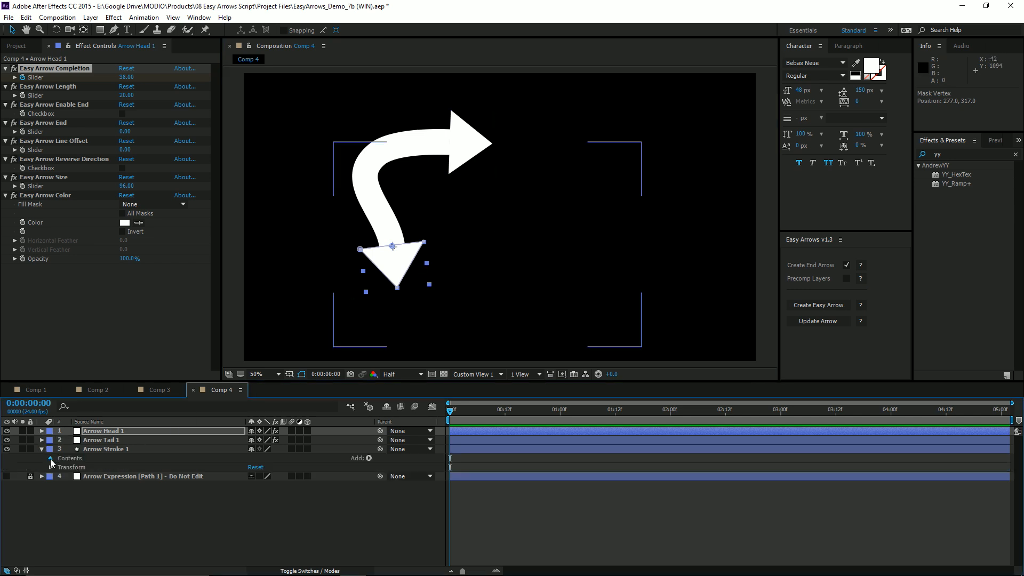
pyautogui.click(105, 449)
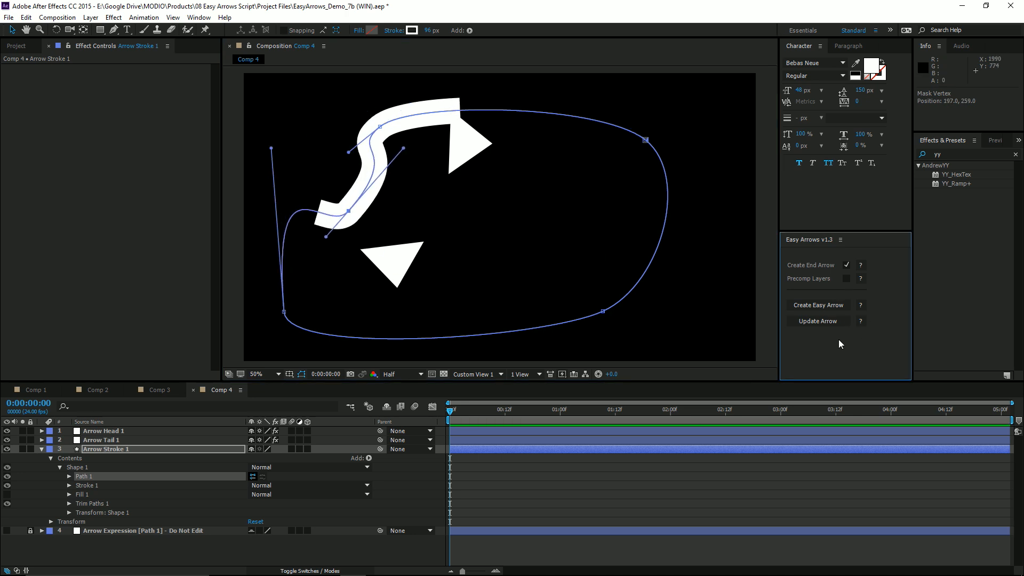
pyautogui.moveTo(818, 326)
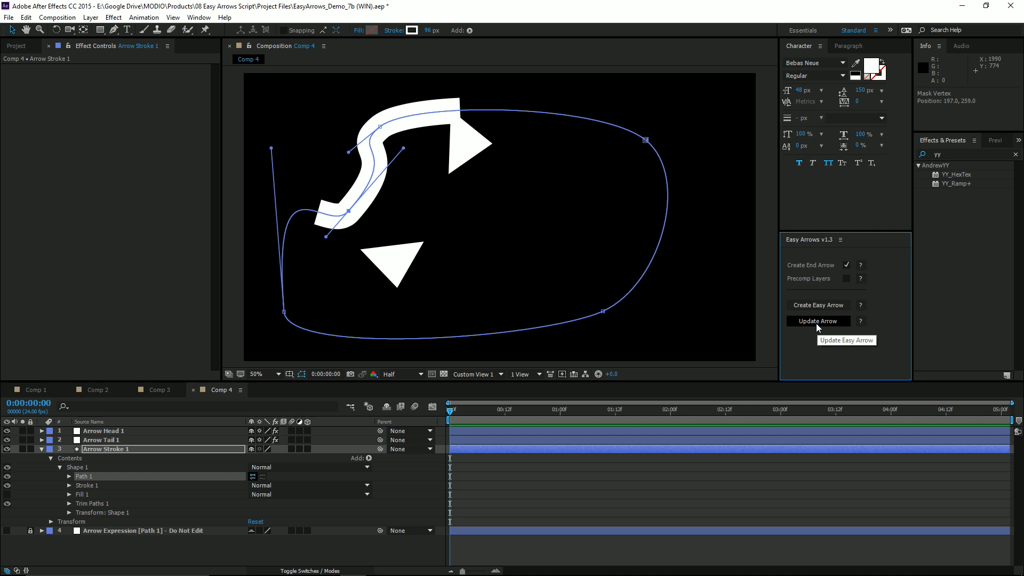
pyautogui.click(818, 320)
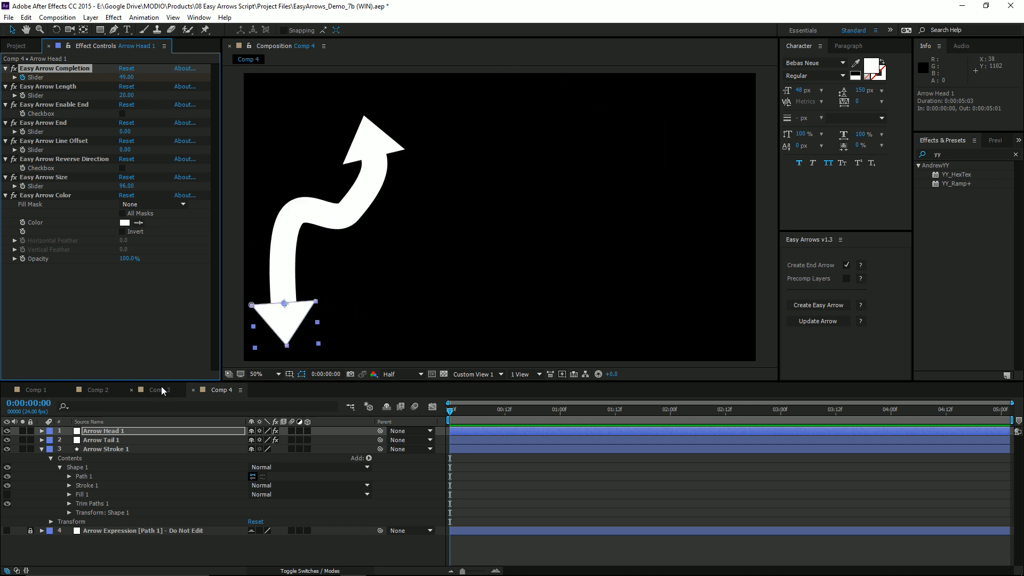
# In Comp 3 draw a curved path, untick Create End Arrow and make the bullet the arrow head.
pyautogui.click(158, 390)
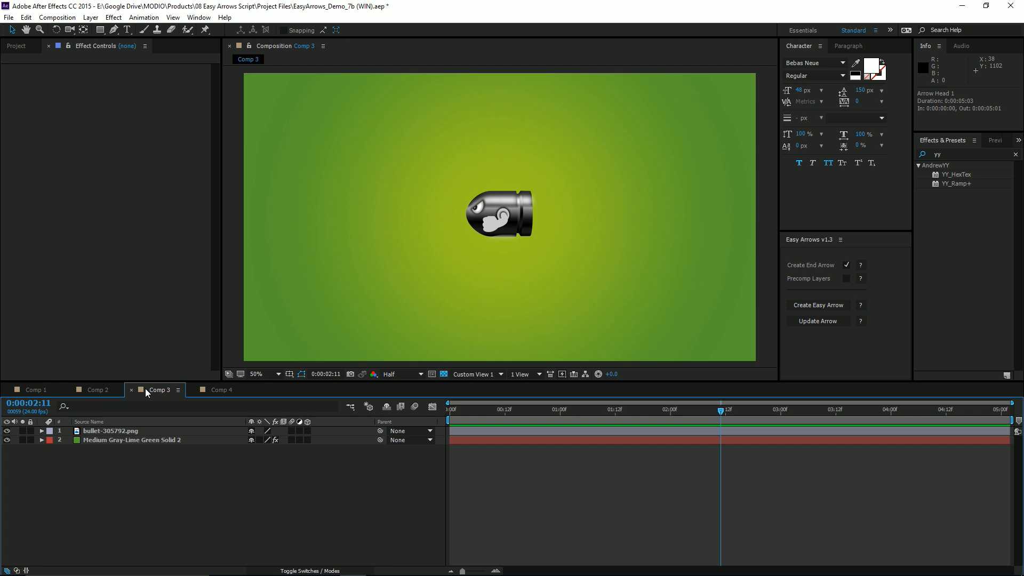
pyautogui.moveTo(140, 463)
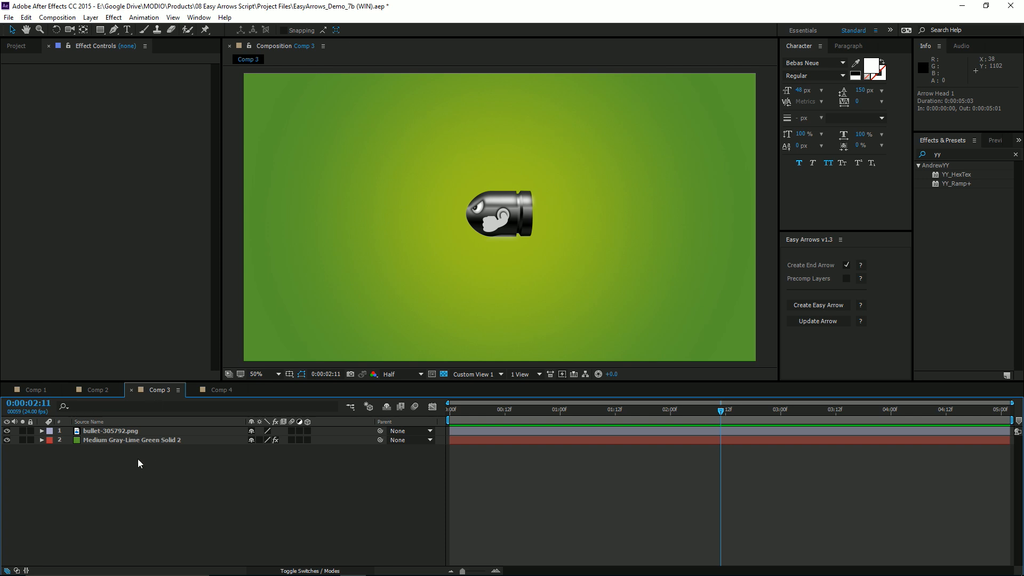
pyautogui.moveTo(313, 213); pyautogui.dragTo(385, 154)
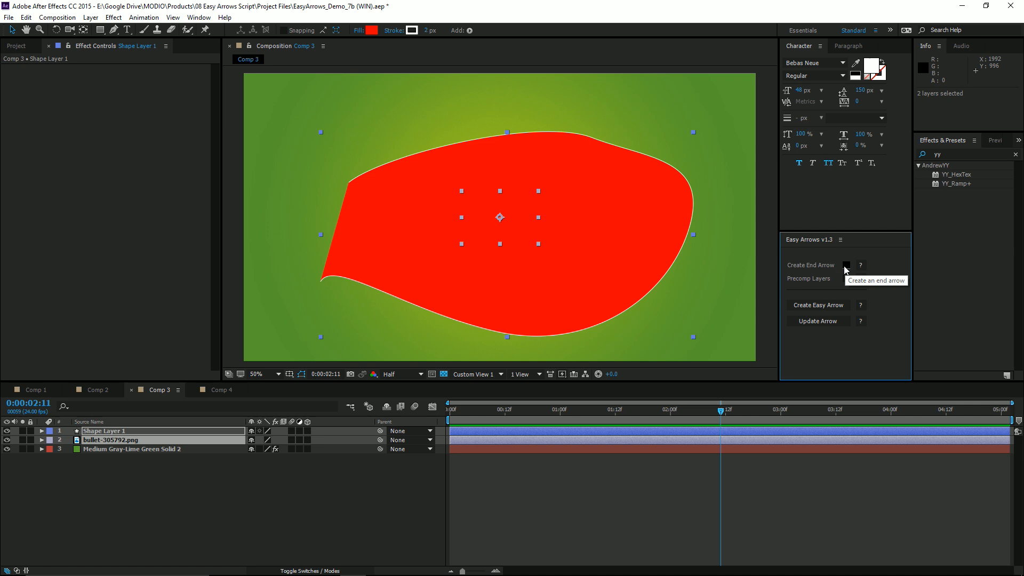
pyautogui.click(818, 305)
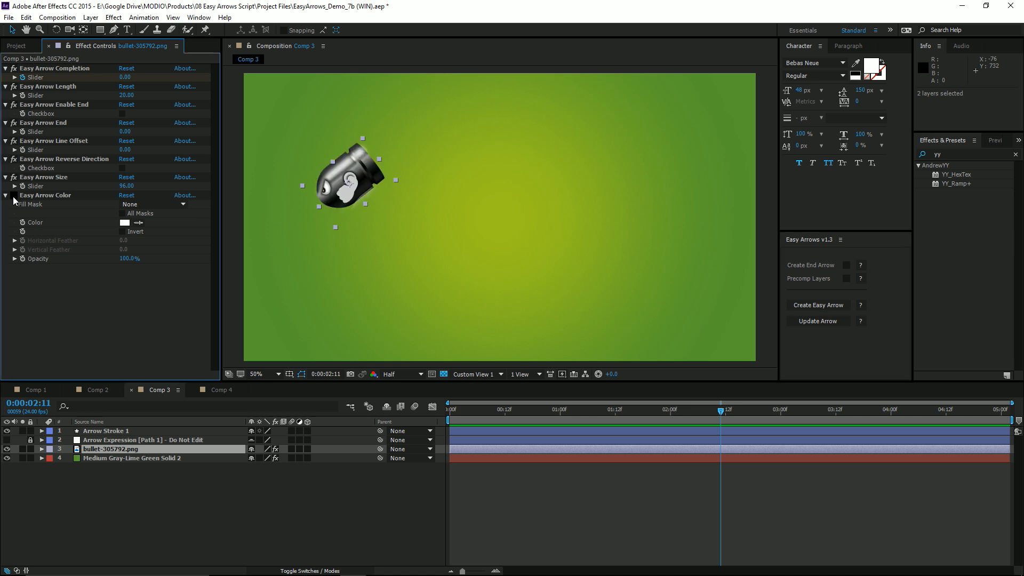
pyautogui.click(107, 430)
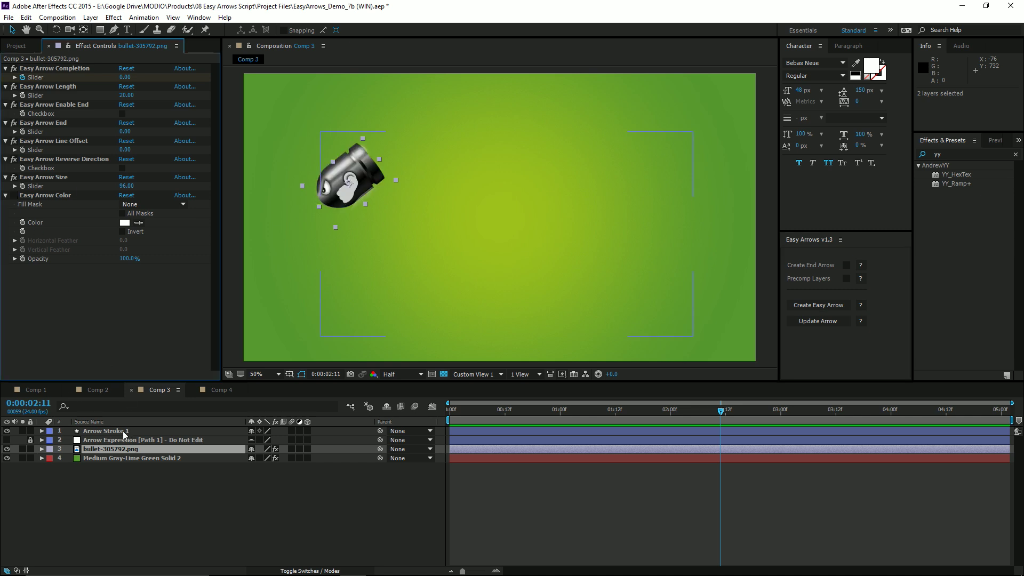
# Select the bullet layer and set its Scale to 15% so it rides the stroke at a sensible size.
pyautogui.click(105, 430)
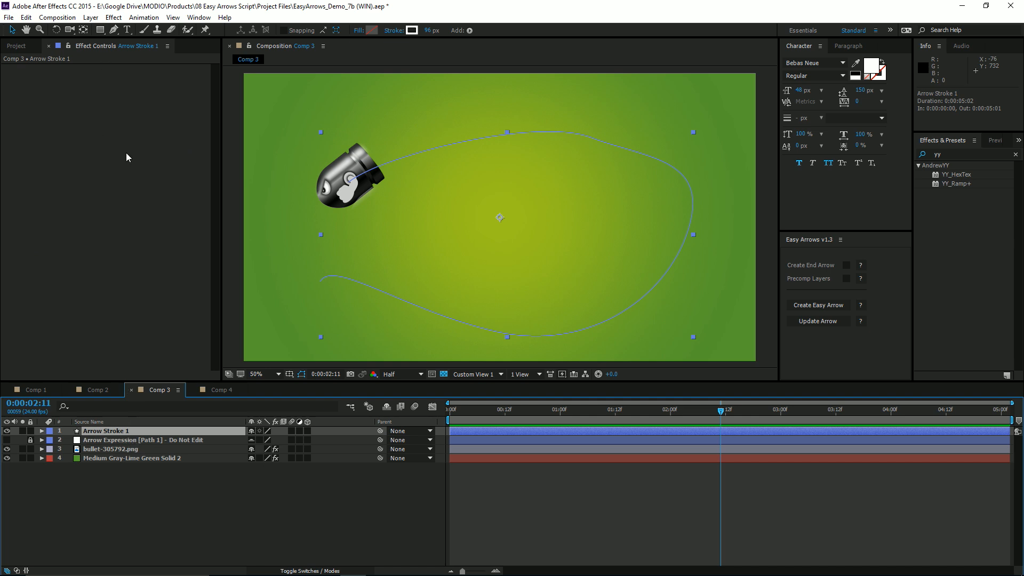
pyautogui.moveTo(150, 449)
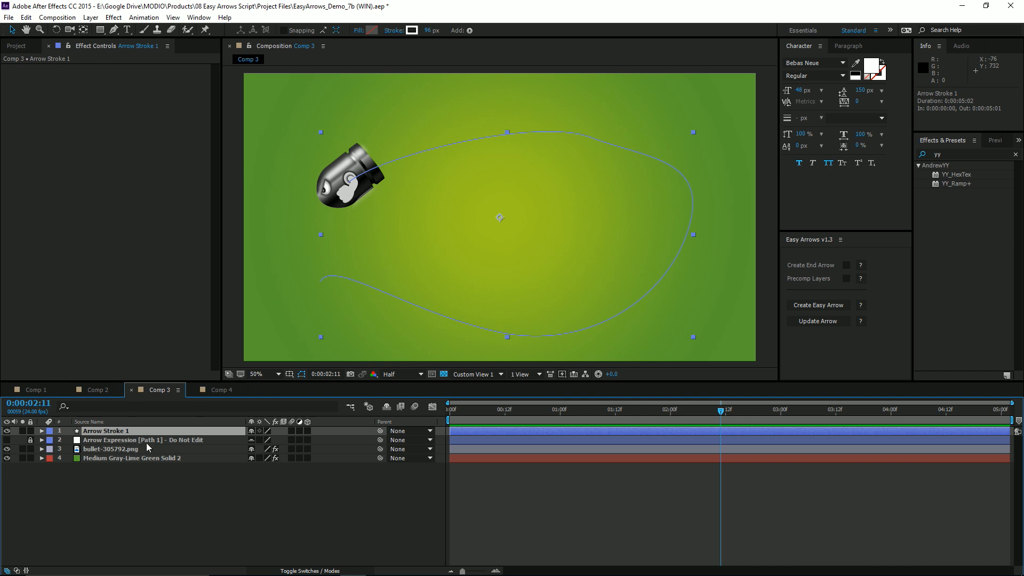
pyautogui.click(110, 448)
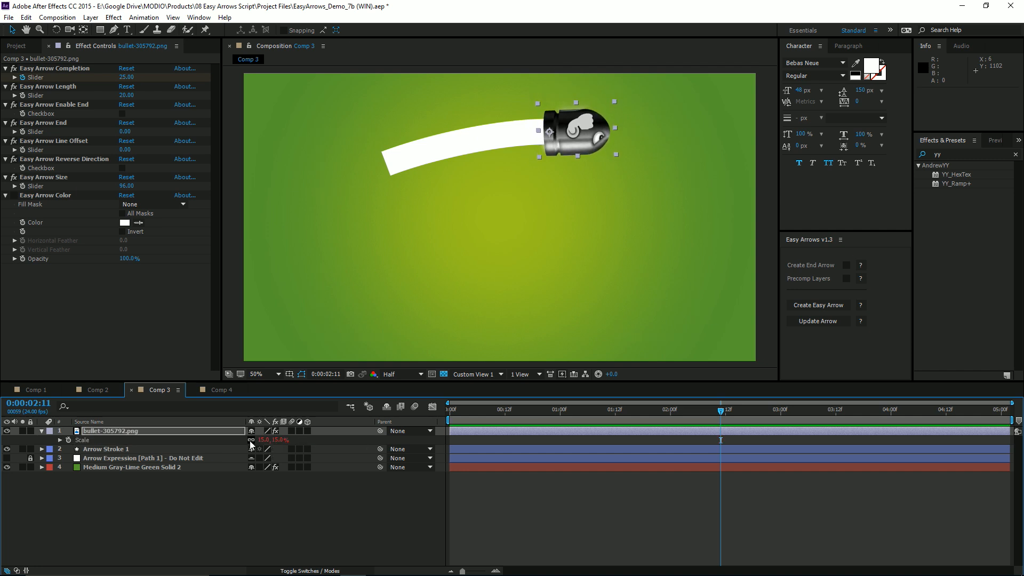
pyautogui.doubleClick(278, 439)
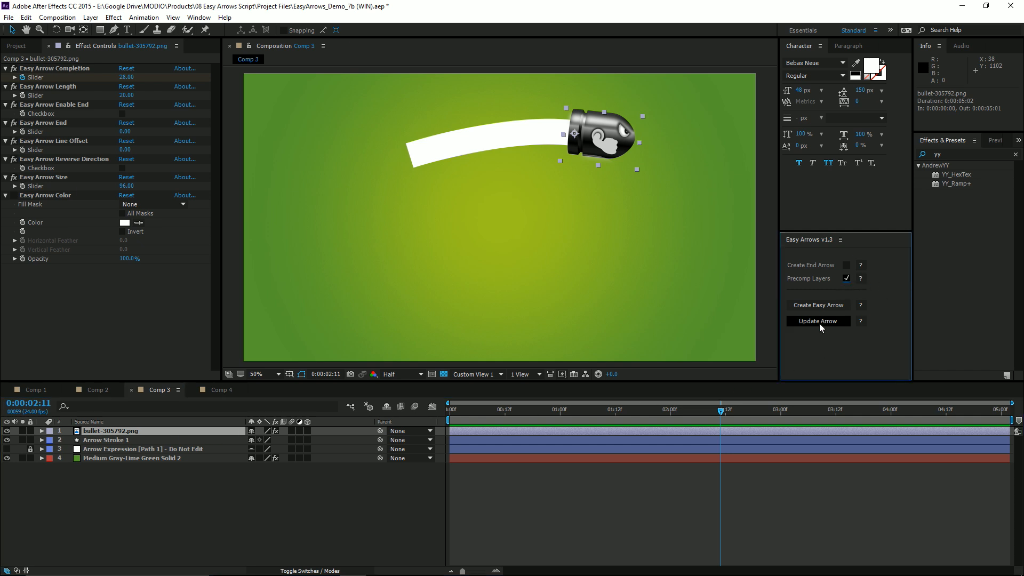
# Update Arrow with Precomp Layers on and locate the new Easy Arrow [Path 1] comp in the Project panel.
pyautogui.click(817, 321)
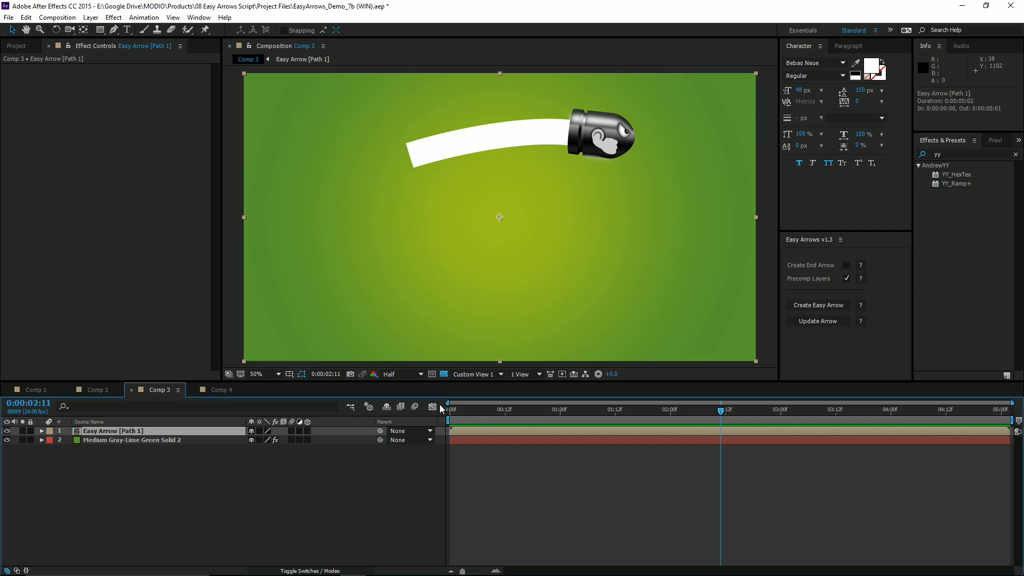
pyautogui.click(16, 46)
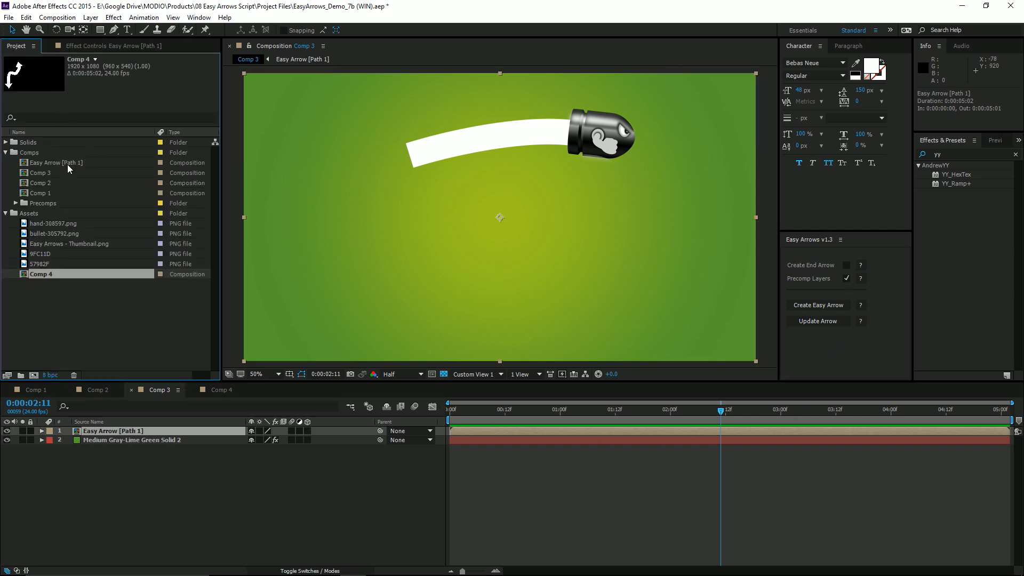
pyautogui.click(58, 162)
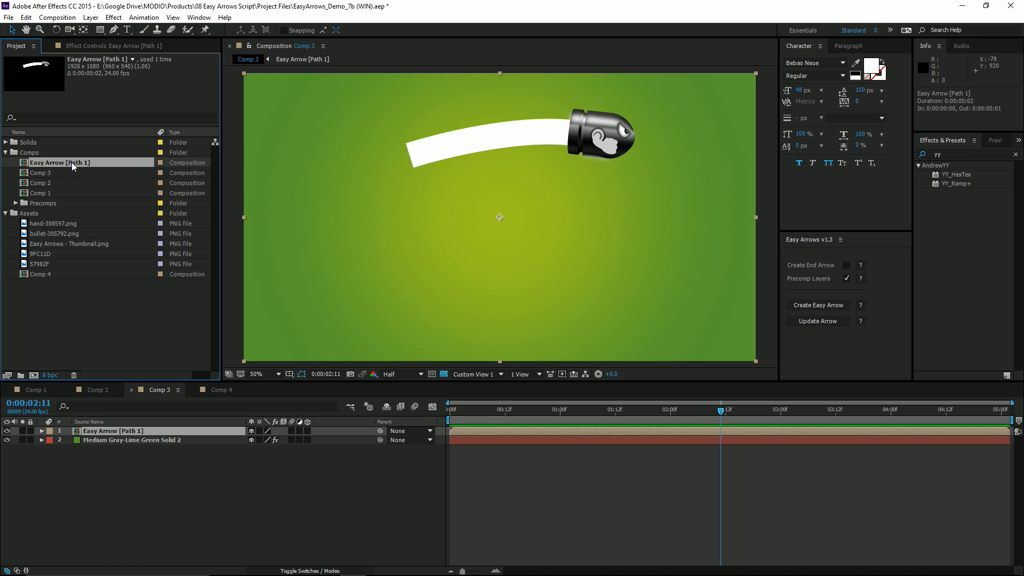